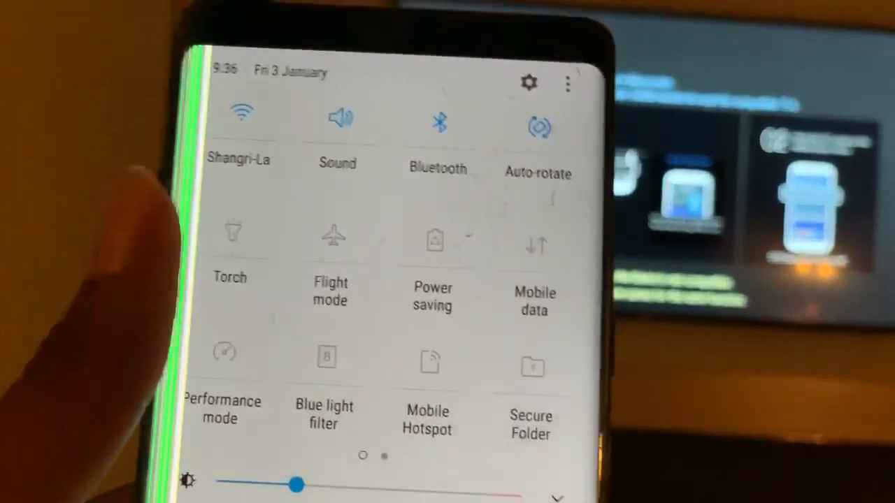
- Open Smart View from the second Quick Settings page to list Bedroom speaker and Desktop Monitor
scroll(left, 3)
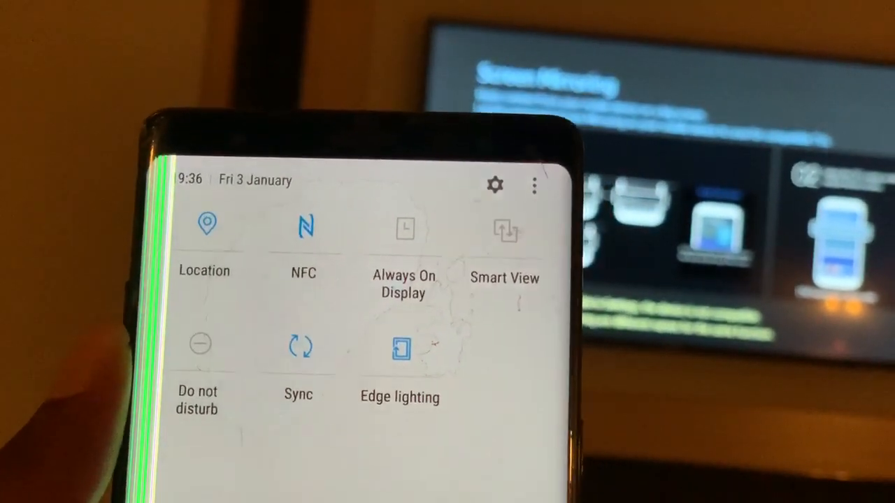
click(504, 231)
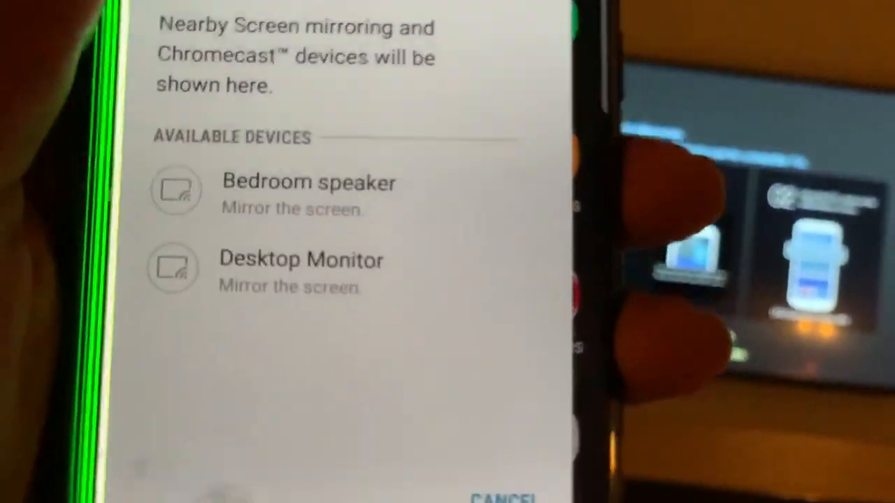